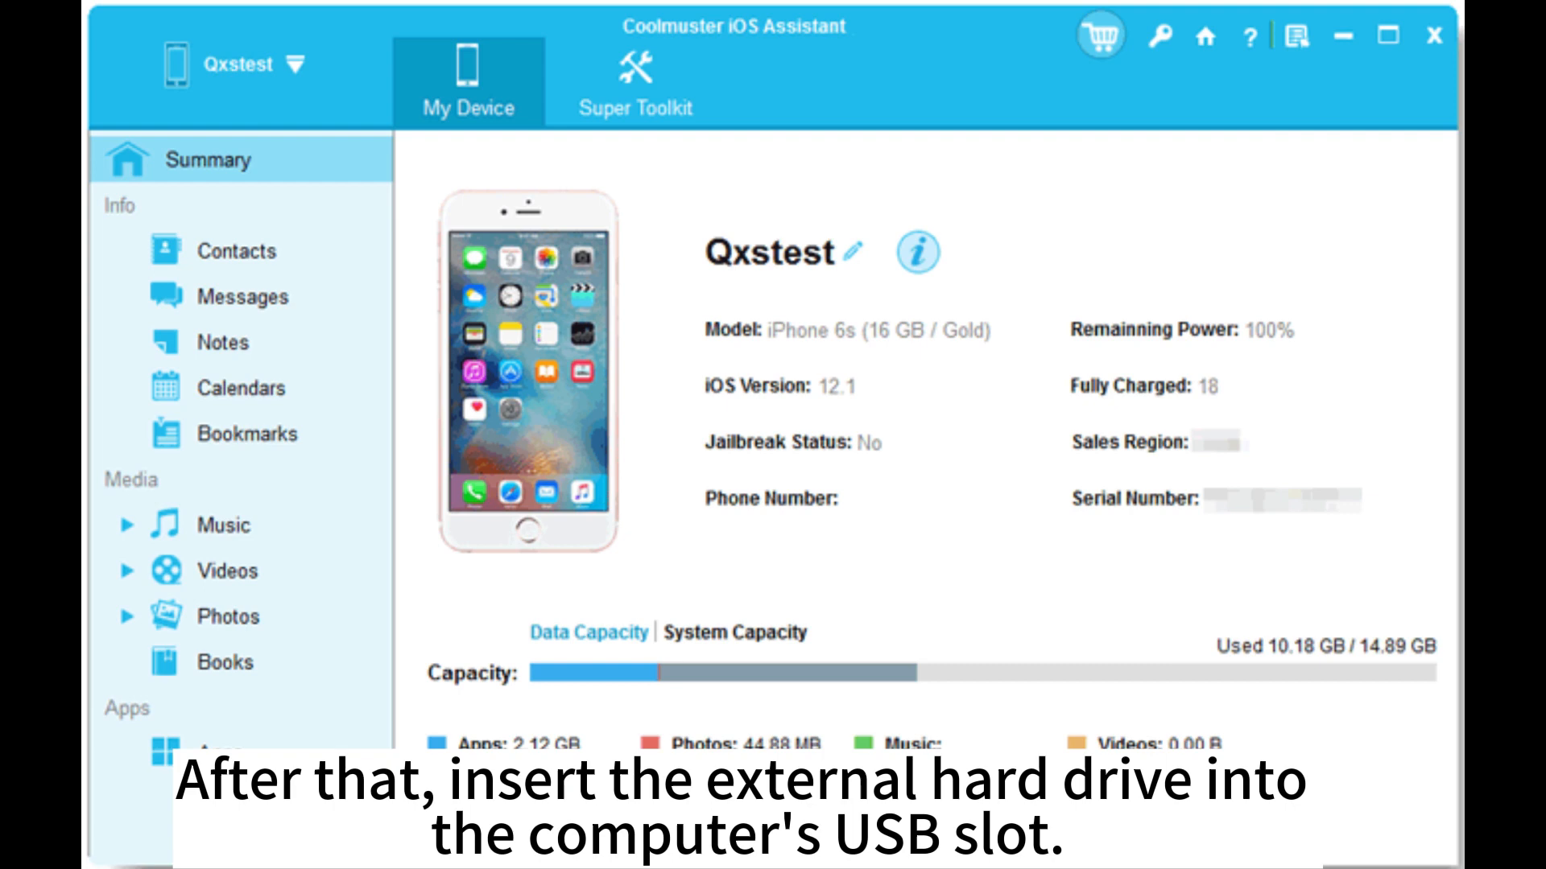
- Show the iPhone's Photos (340) list under Media in the left panel
left_click(228, 617)
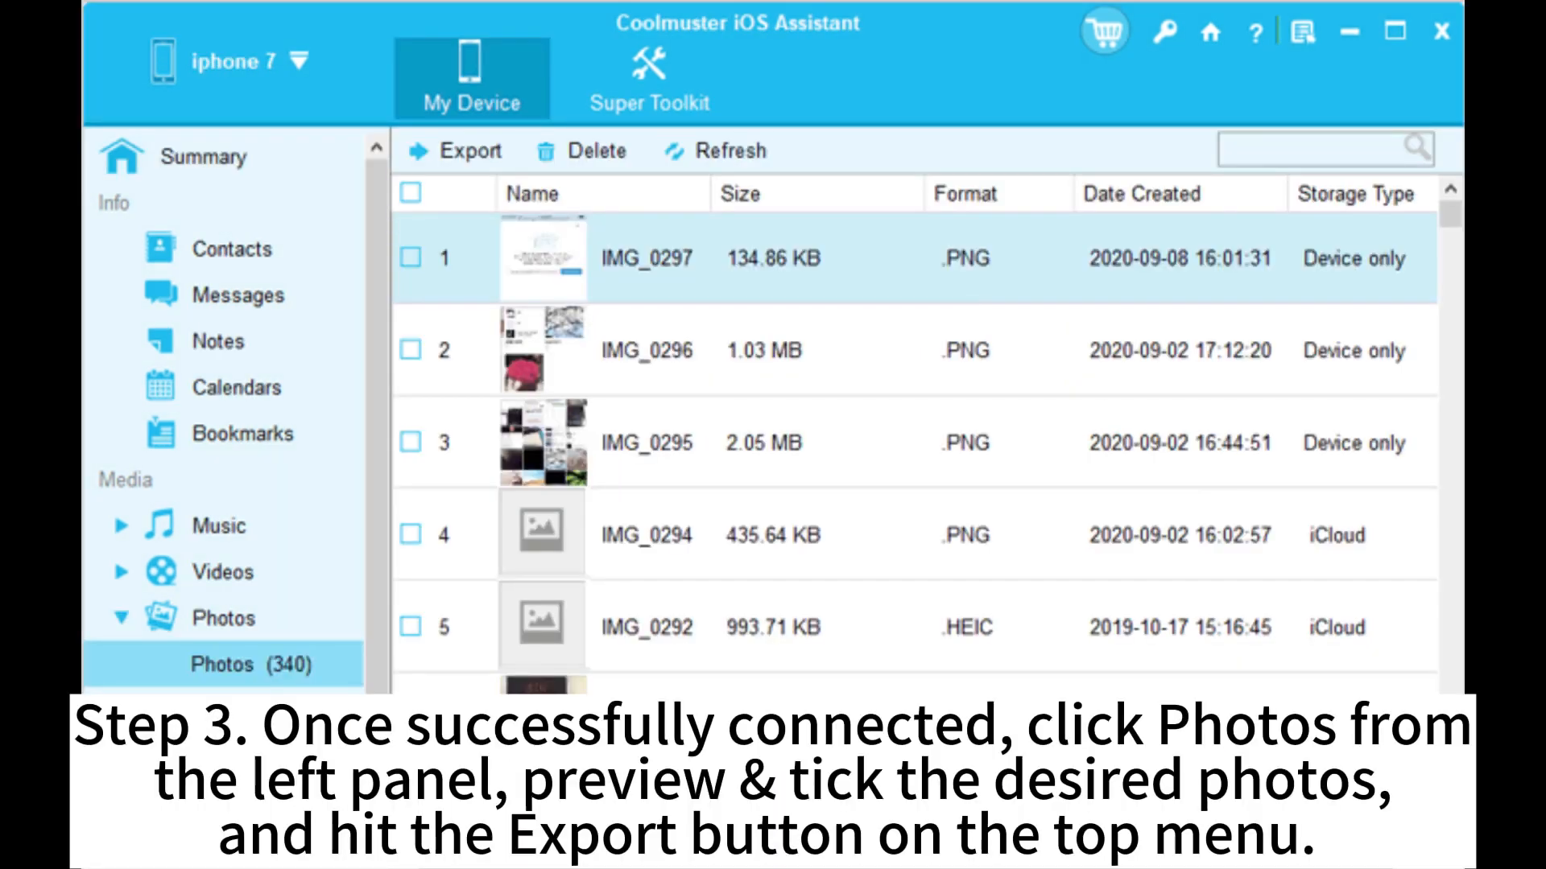